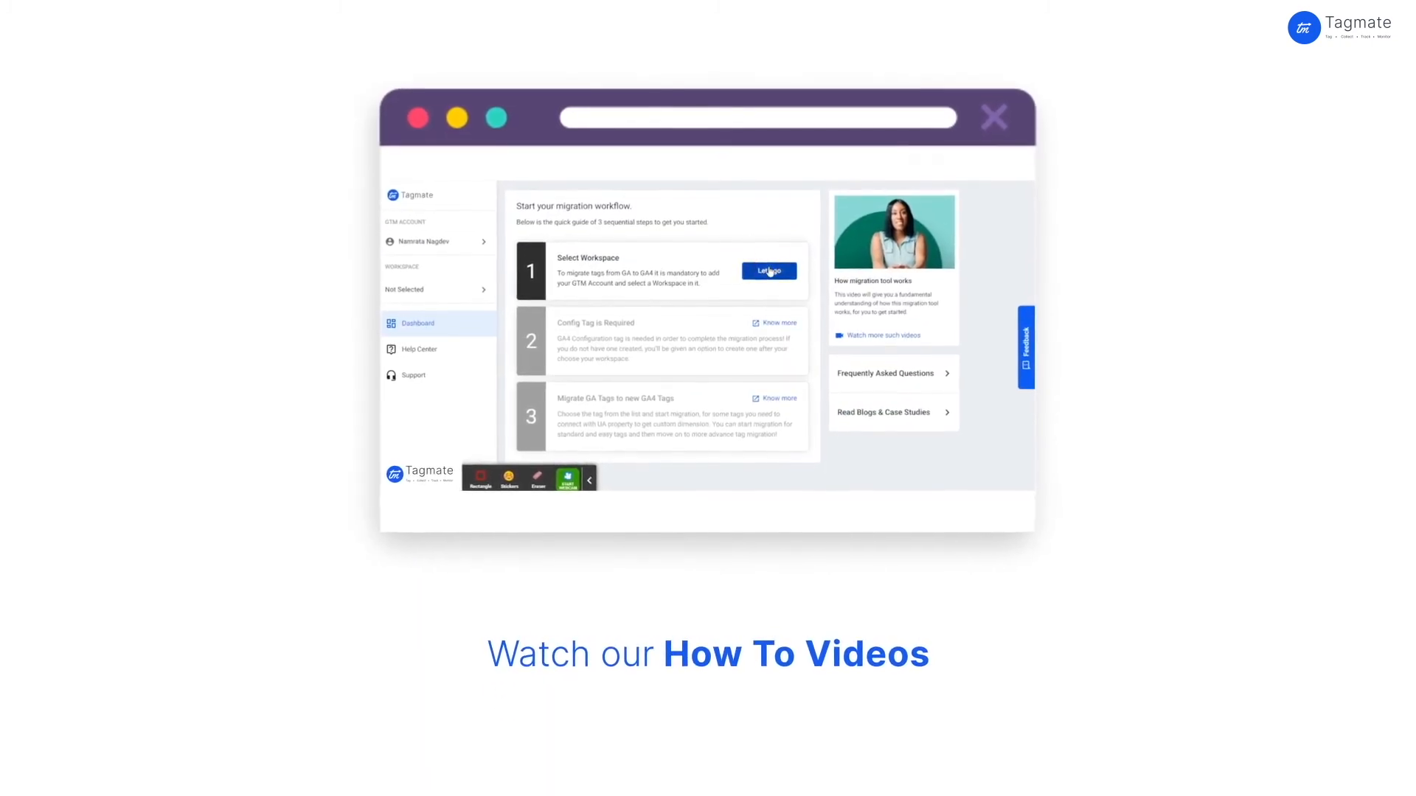
- Start step 1 'Select Workspace' with 'Let's go' to list Tag Manager accounts and containers
{"action": "left_click", "coordinate": [768, 270]}
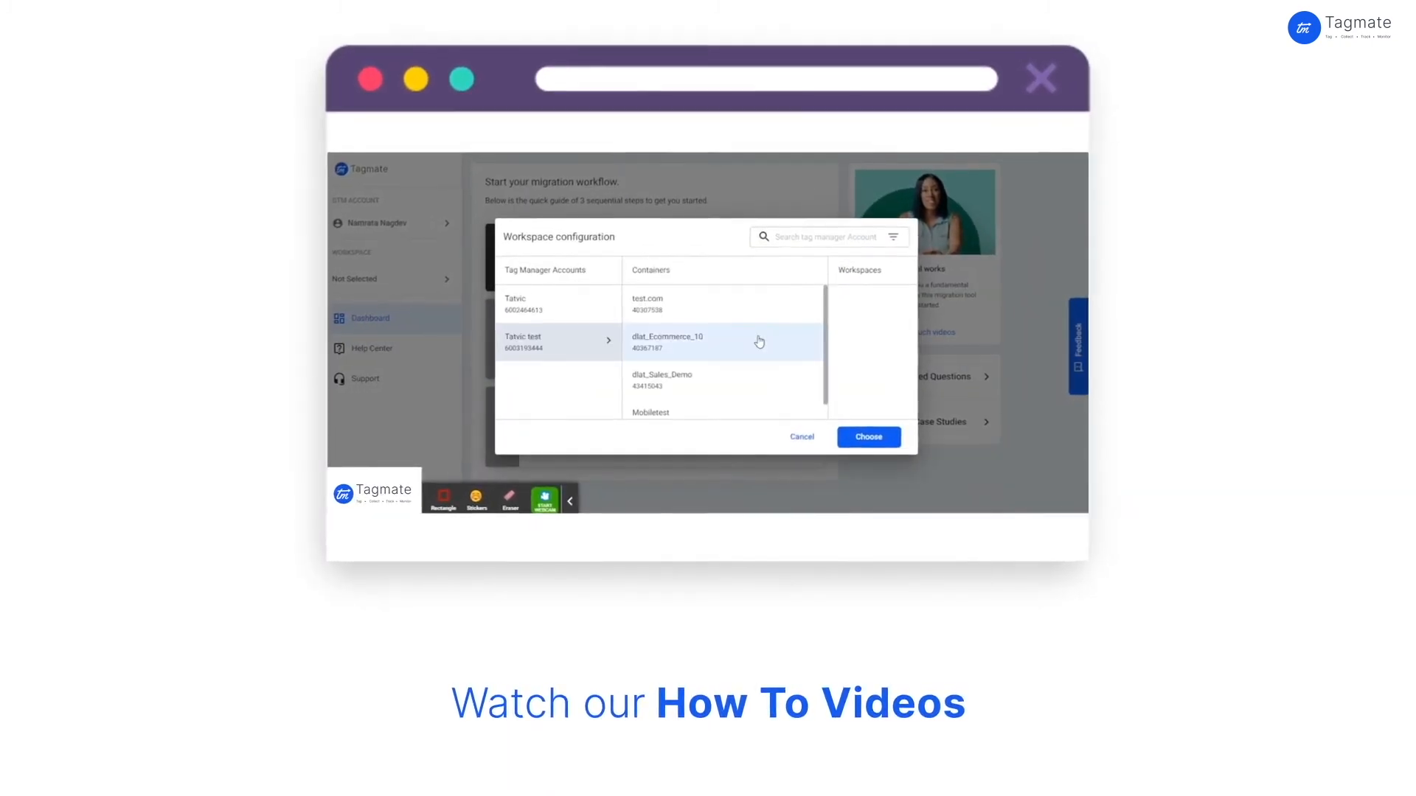